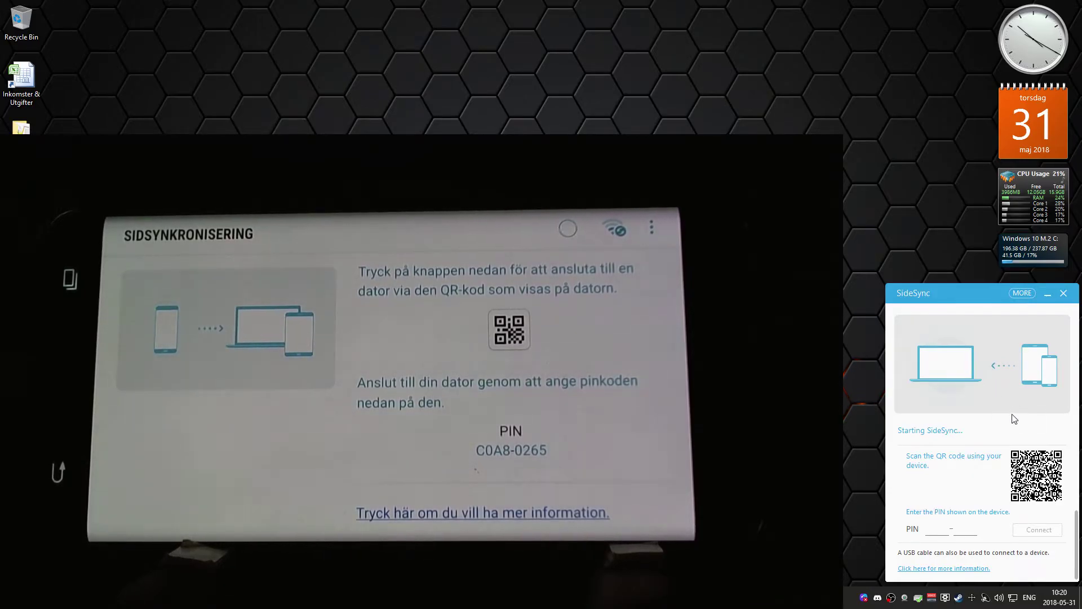
mouse_move(991, 387)
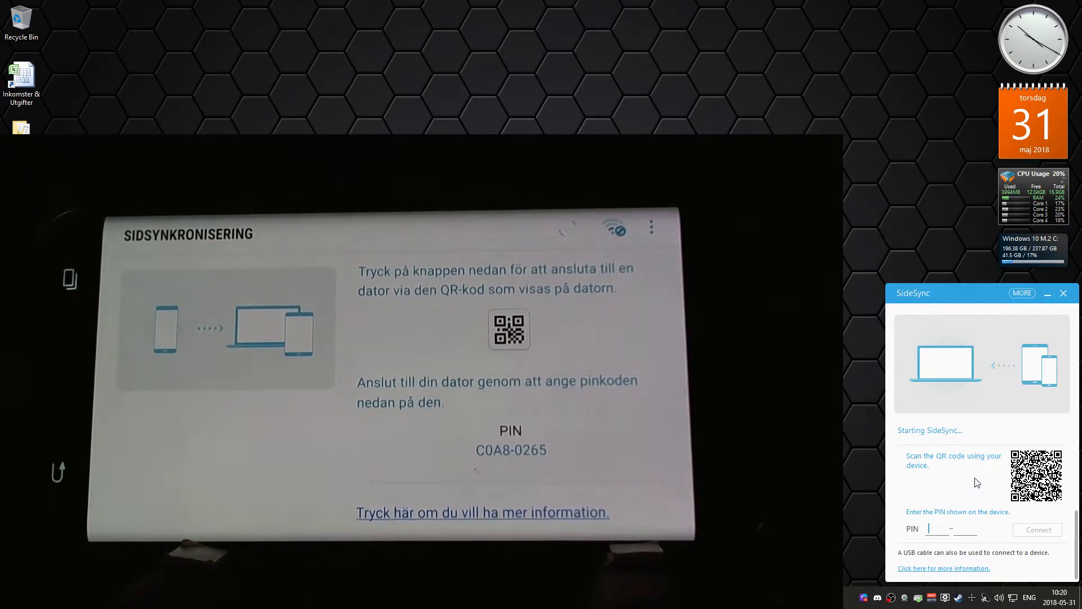
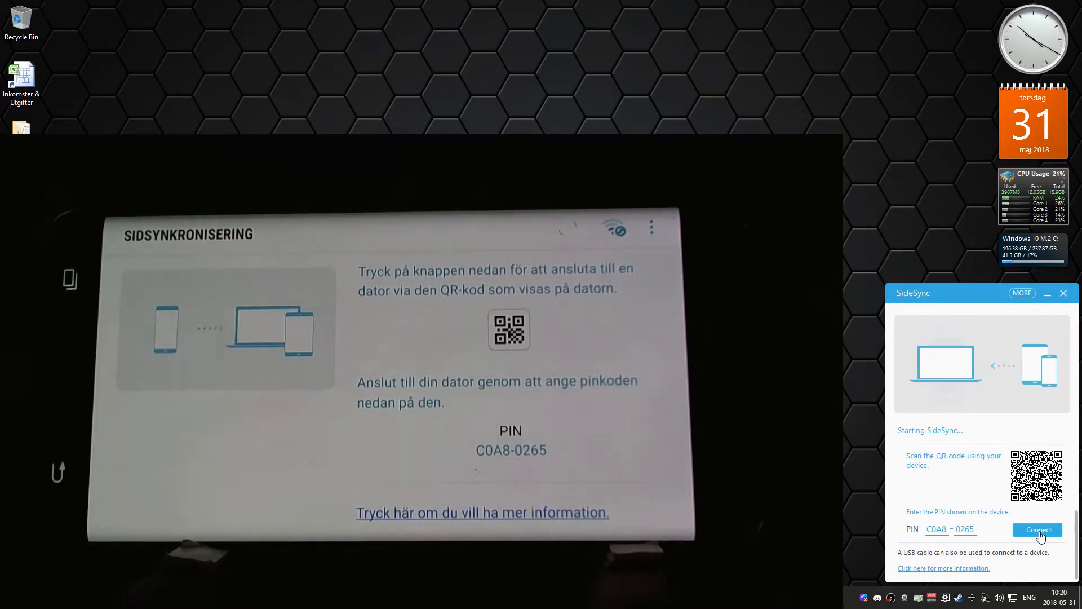
click(1037, 529)
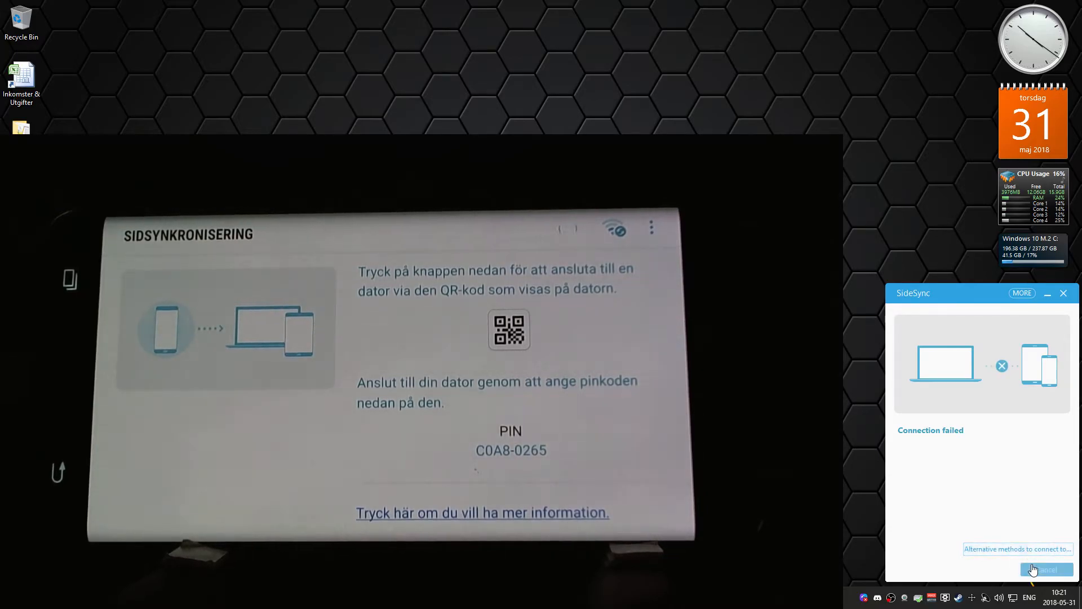
Cancel the failed connection screen in SideSync.
click(1046, 569)
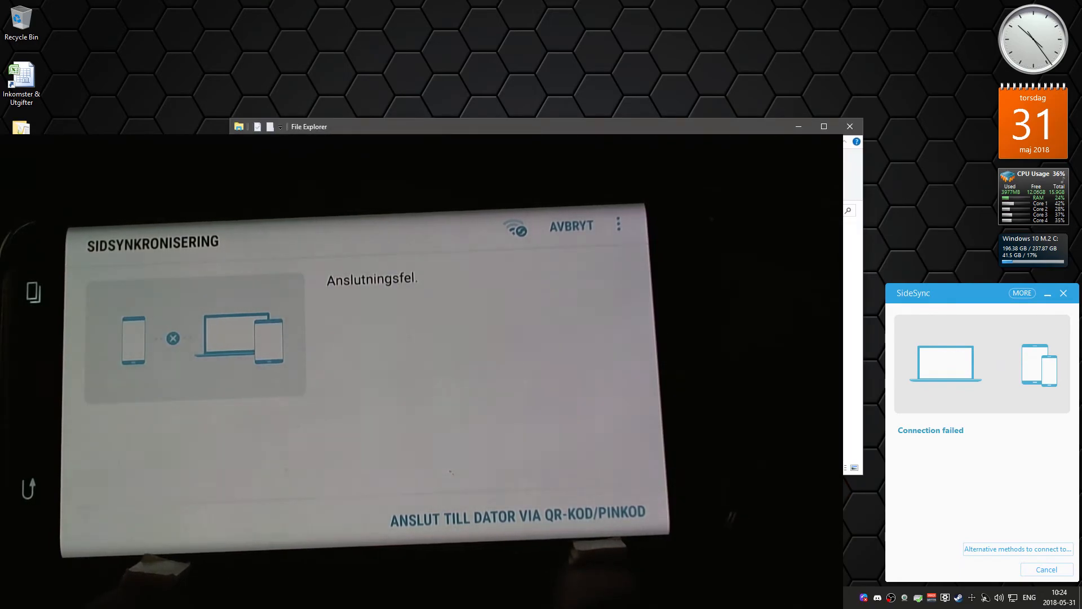
View SideSync Warning.png in Photo Viewer, then close it and the SideSync folder window.
click(849, 126)
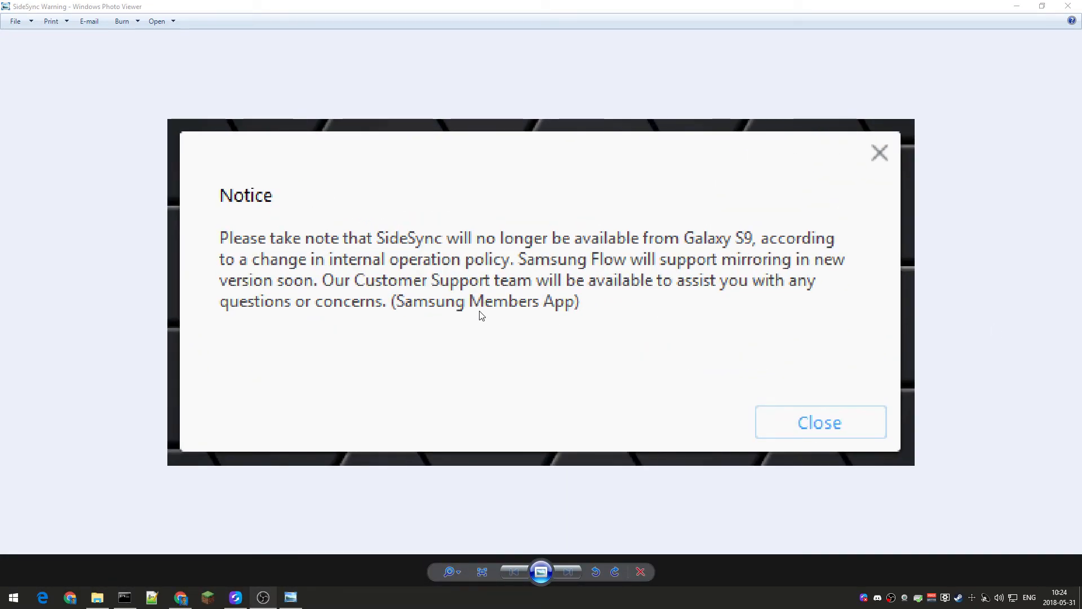
mouse_move(467, 248)
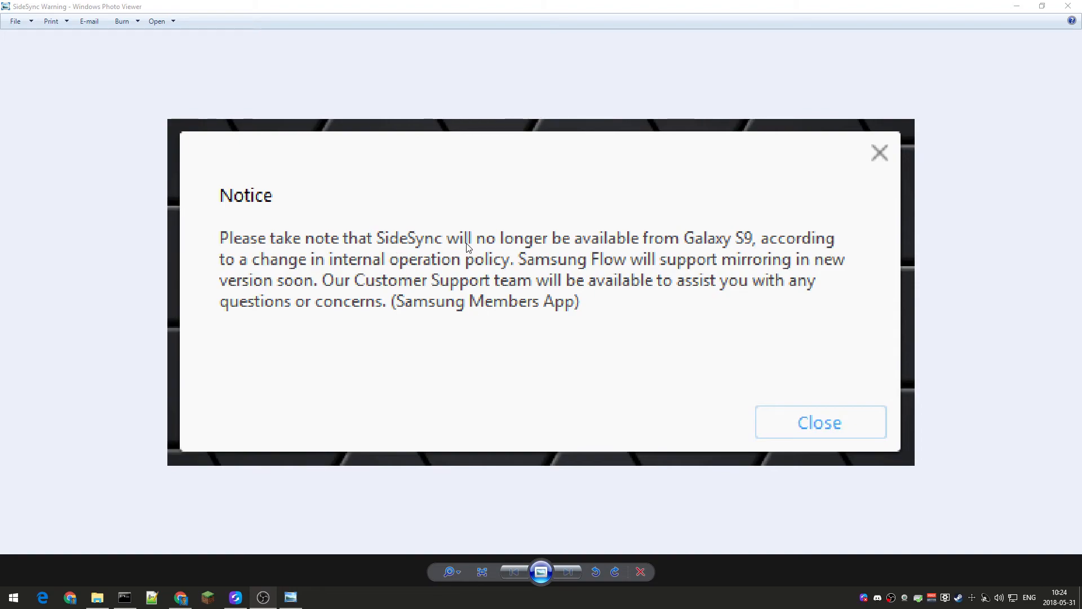
mouse_move(640, 250)
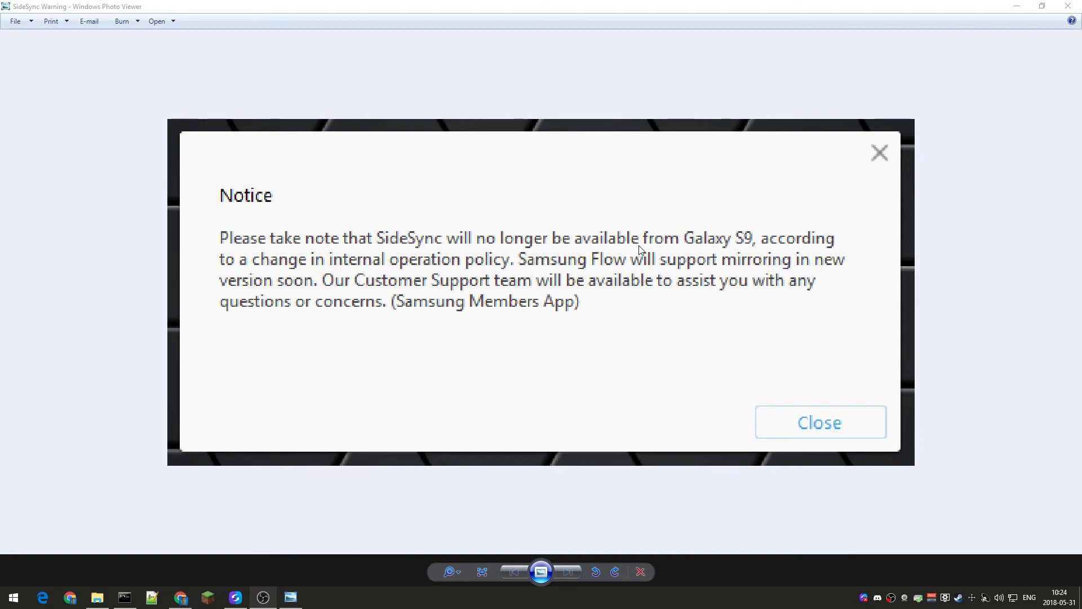
mouse_move(749, 246)
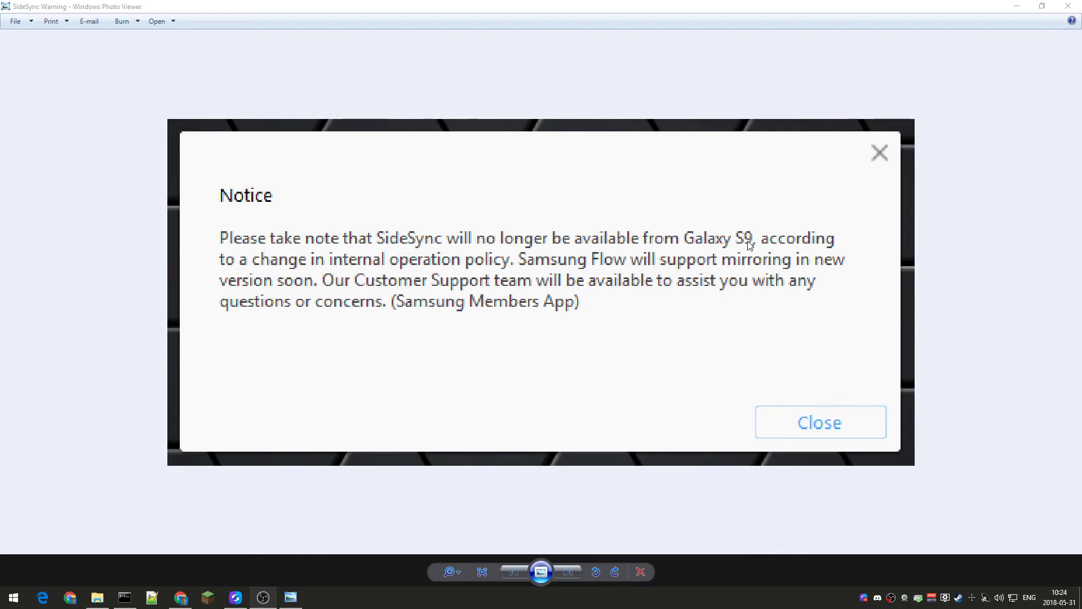
mouse_move(744, 271)
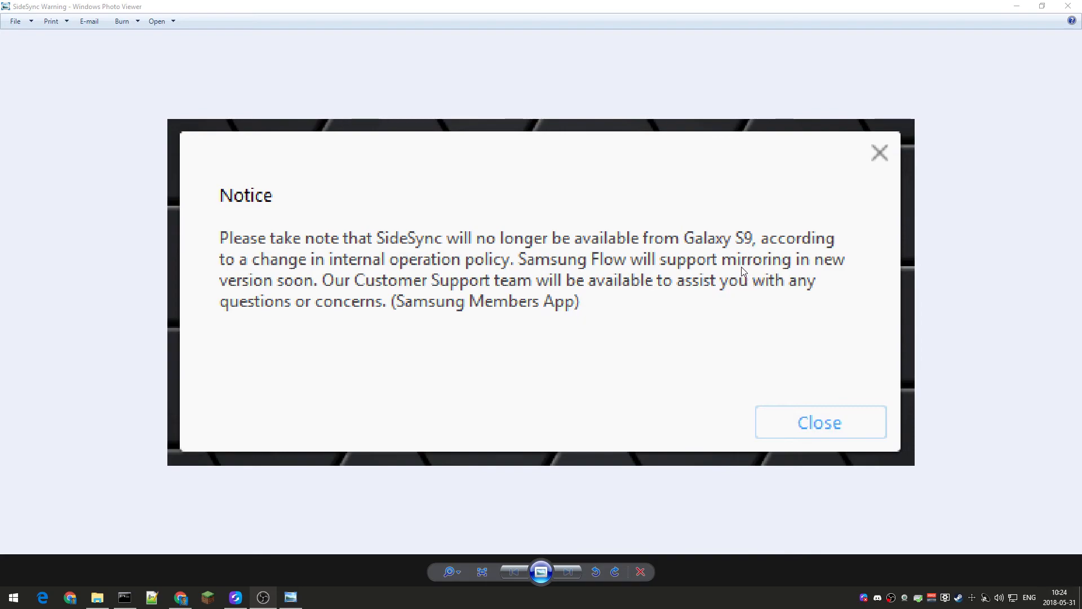
mouse_move(742, 329)
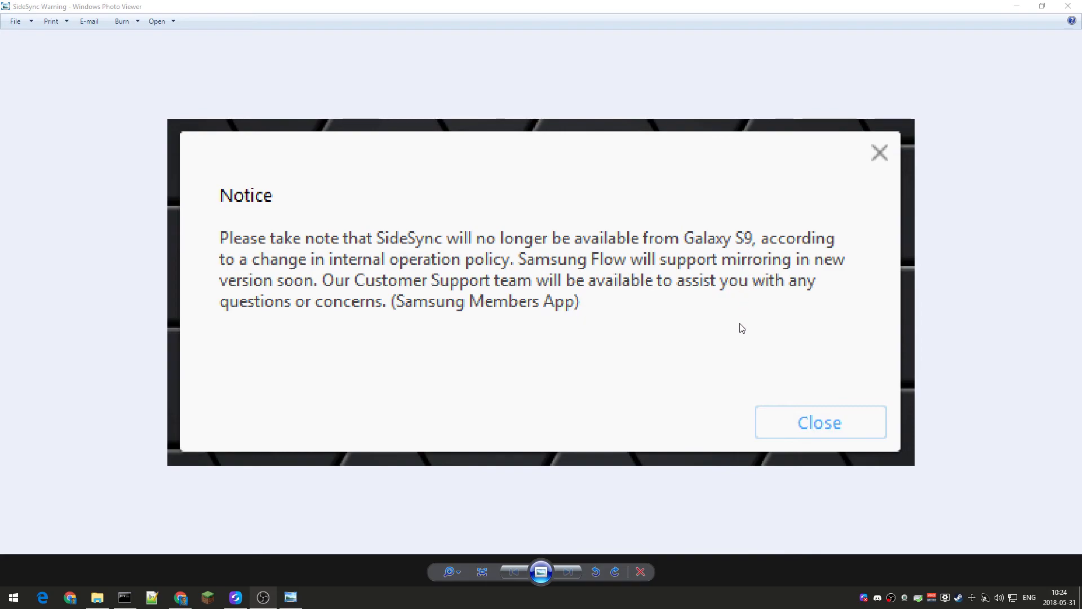
mouse_move(434, 268)
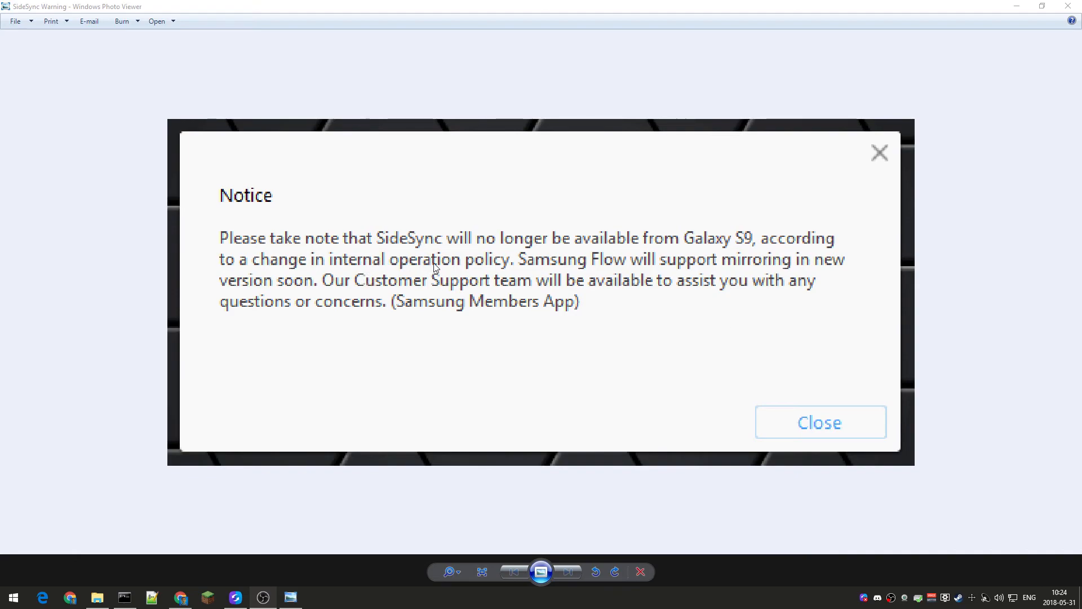
mouse_move(582, 297)
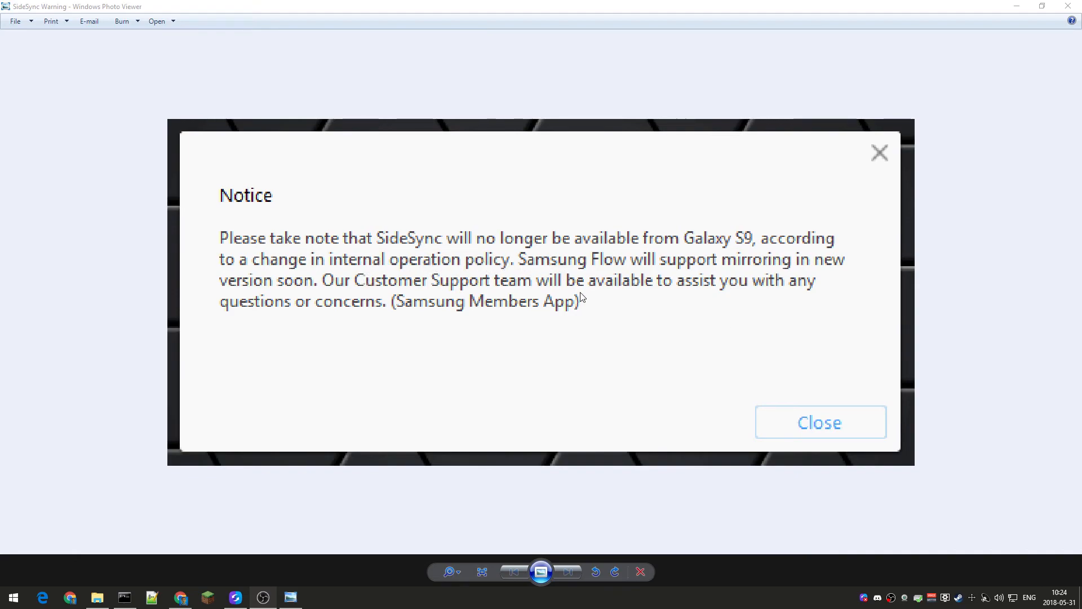
mouse_move(609, 313)
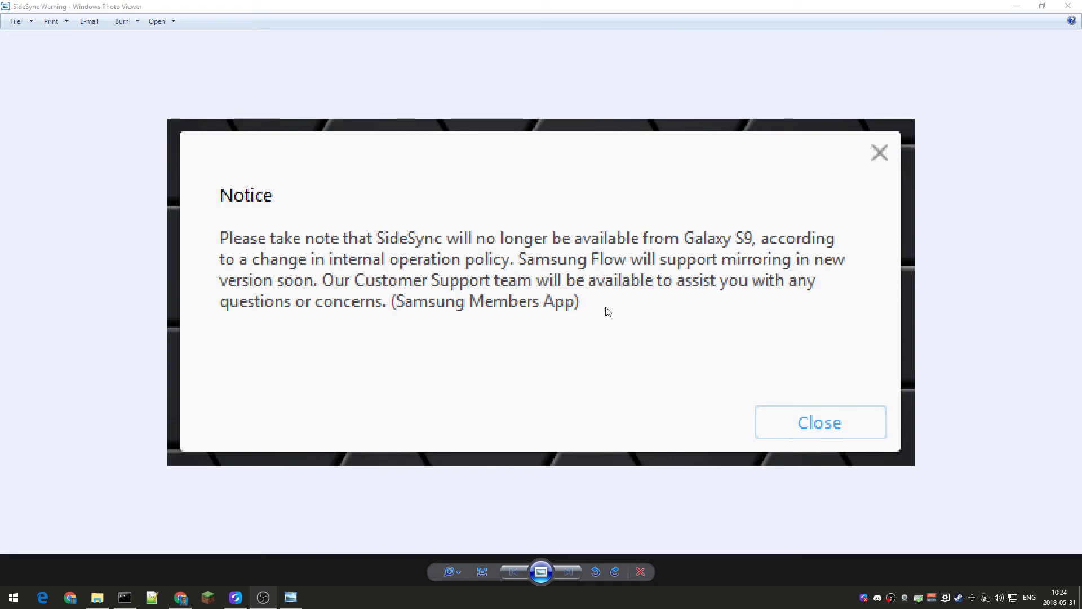
mouse_move(299, 293)
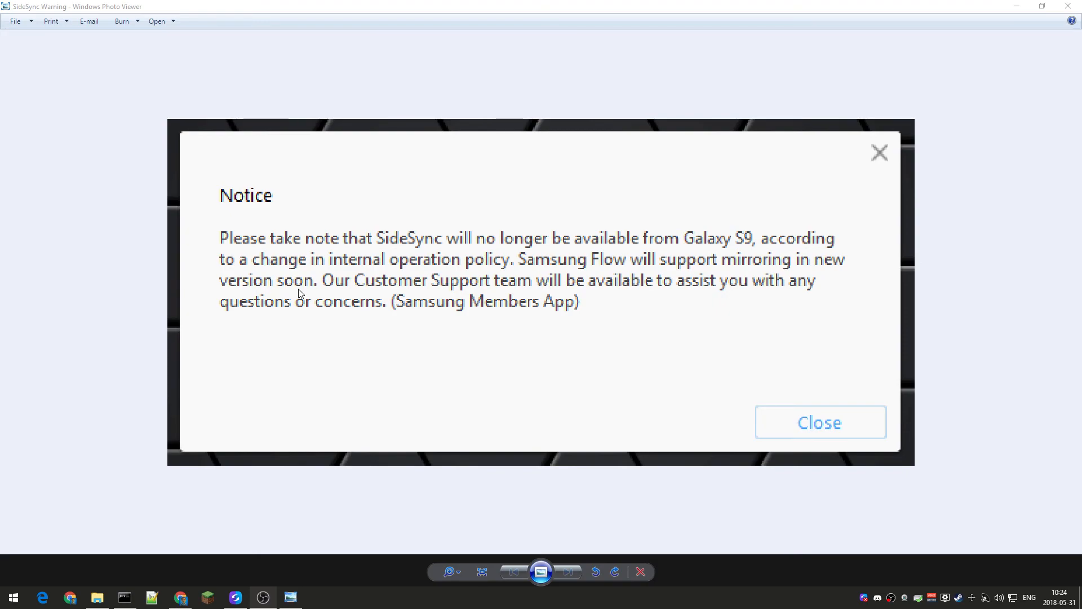
mouse_move(487, 334)
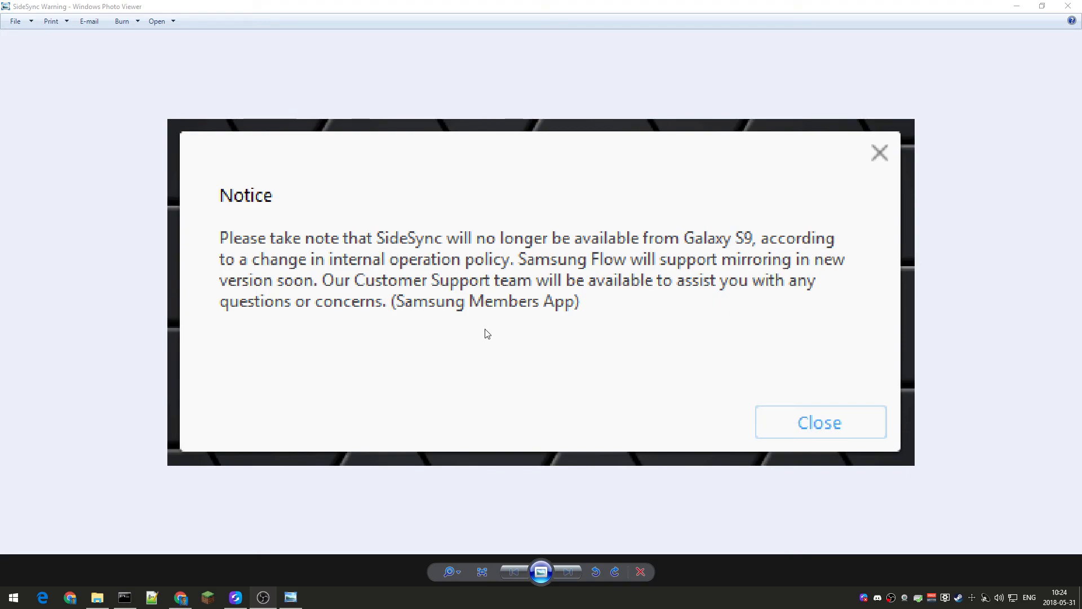
mouse_move(464, 341)
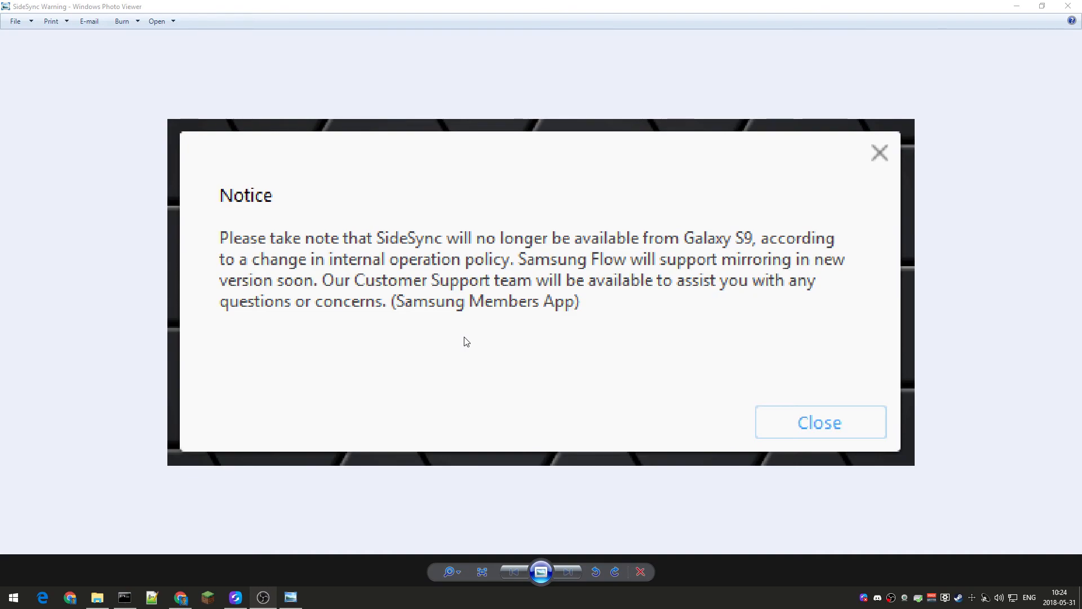
mouse_move(855, 62)
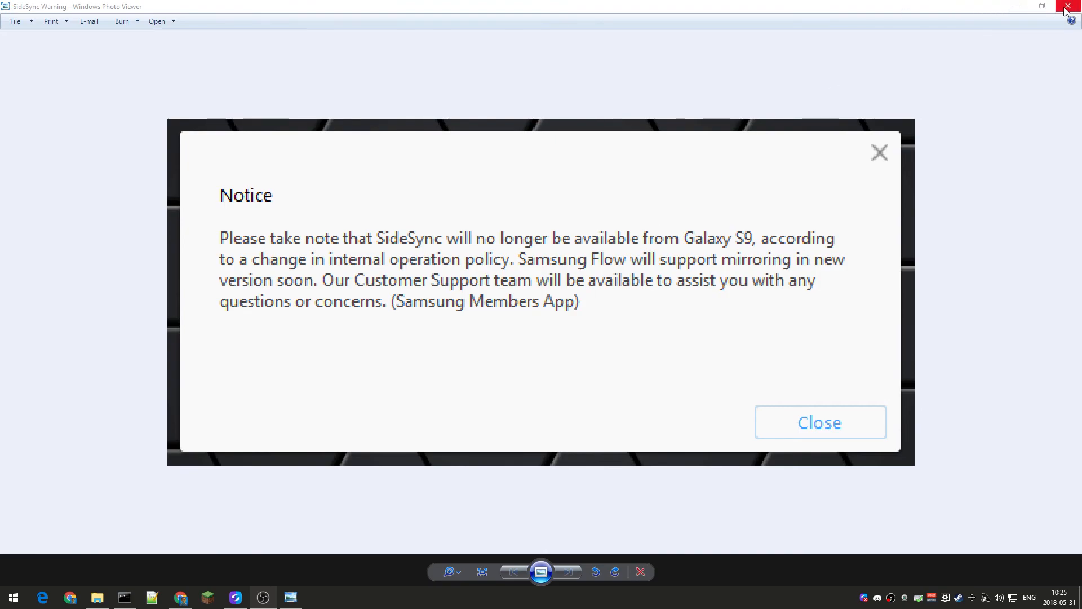
mouse_move(833, 485)
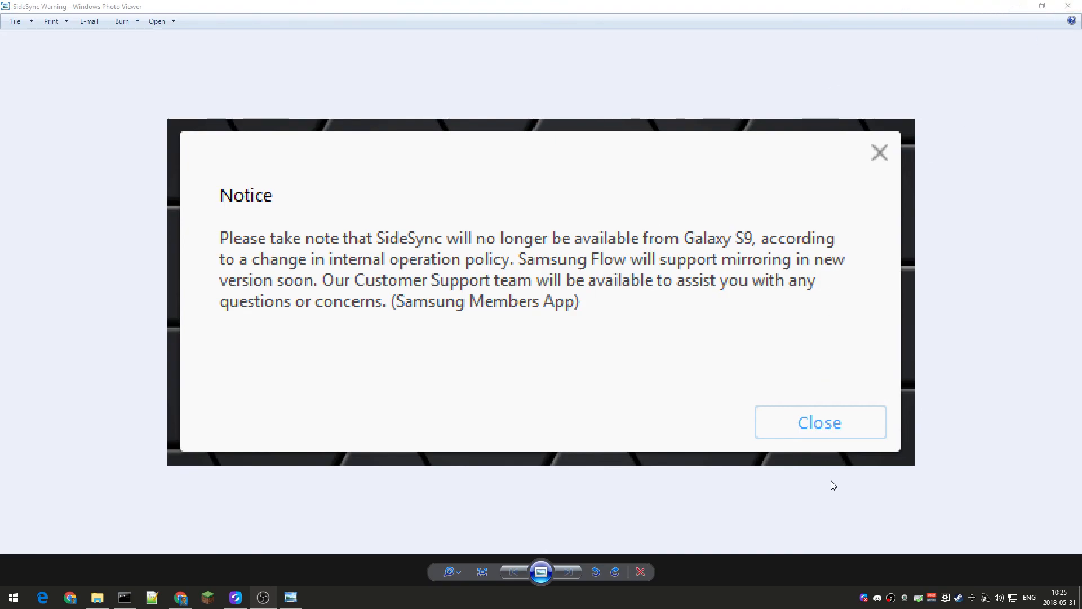
mouse_move(832, 458)
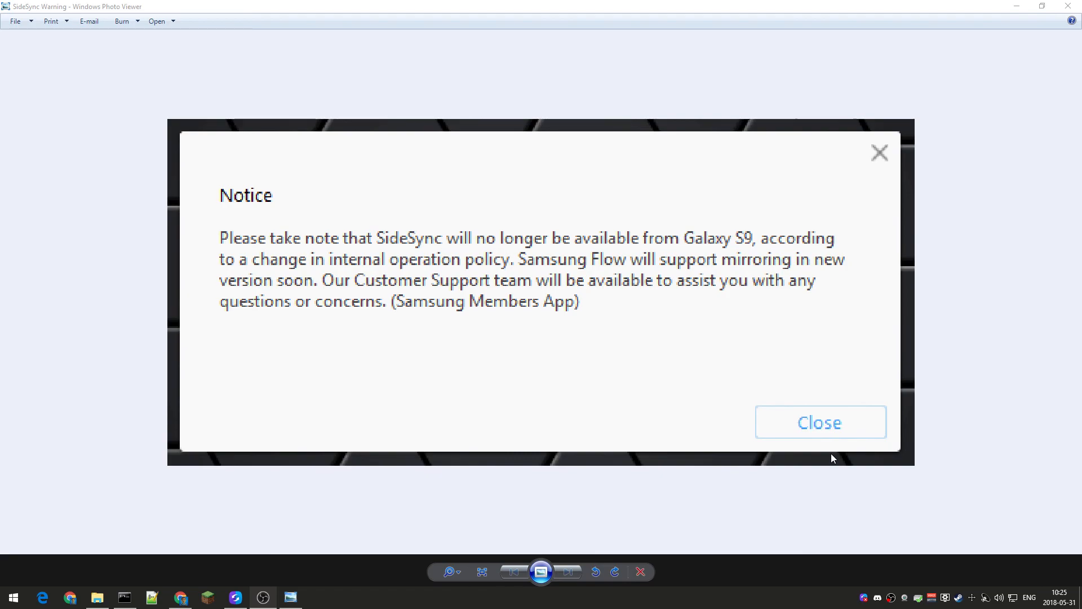
mouse_move(832, 451)
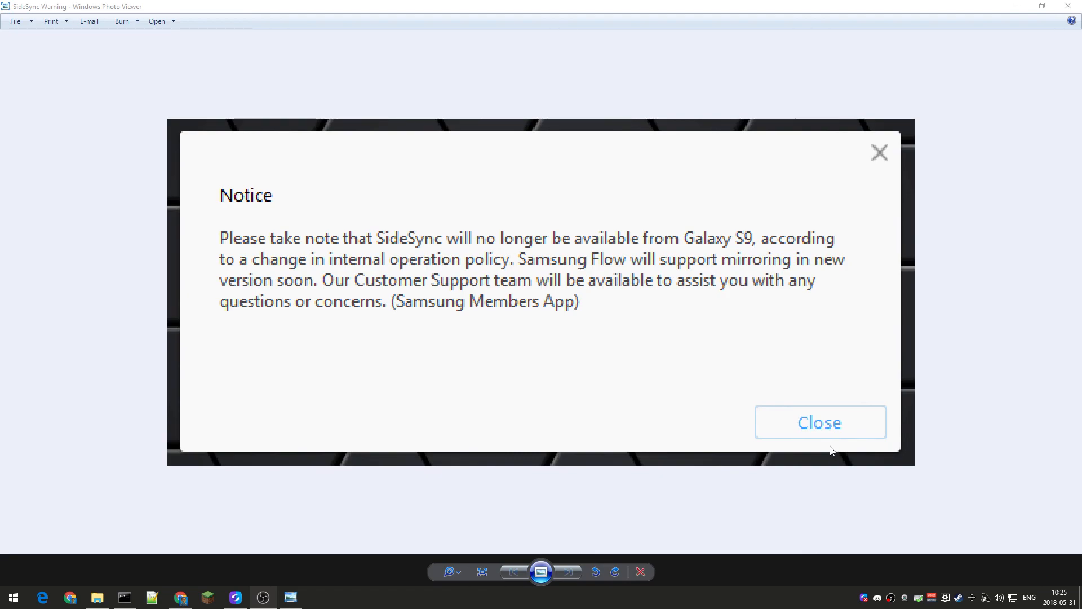
click(820, 422)
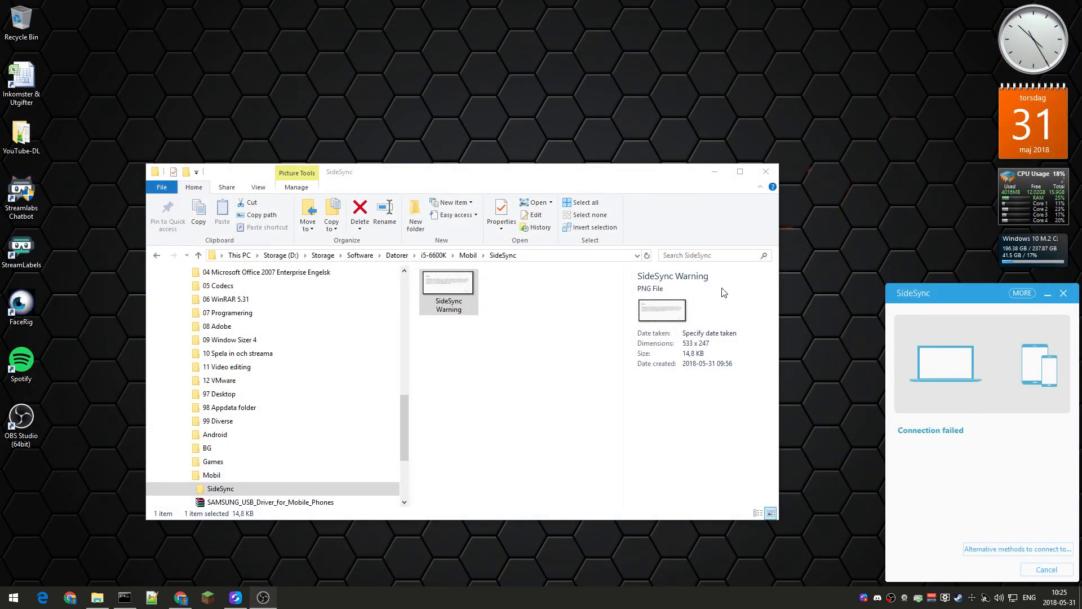
click(764, 171)
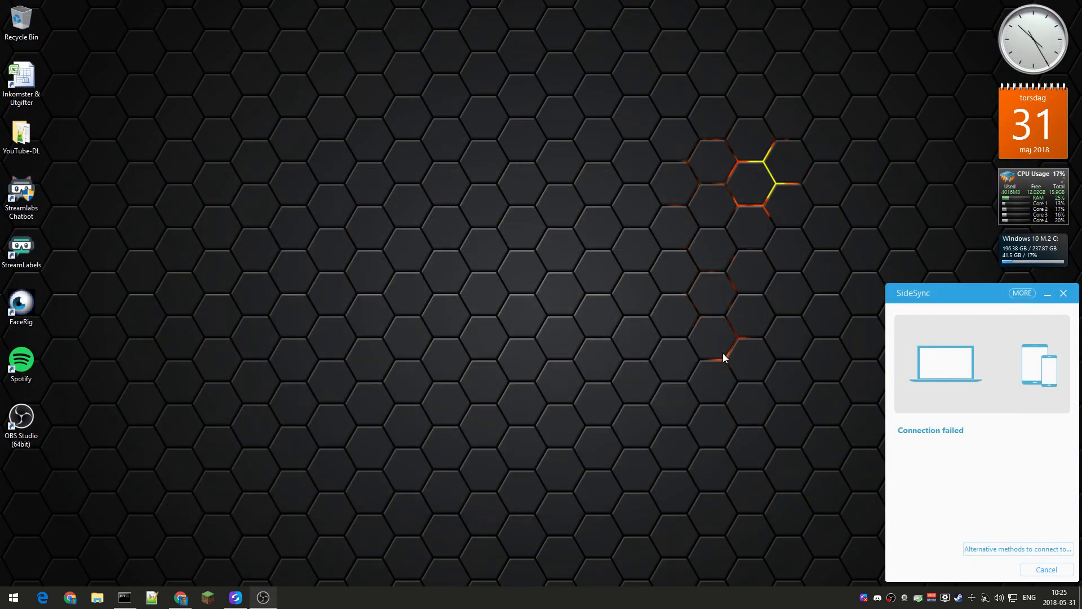